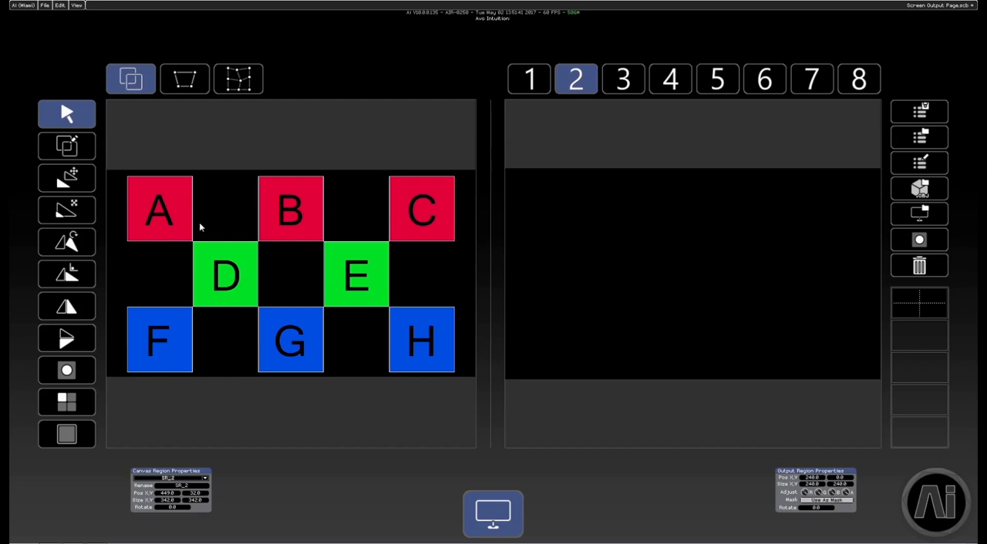
pyautogui.moveTo(144, 173)
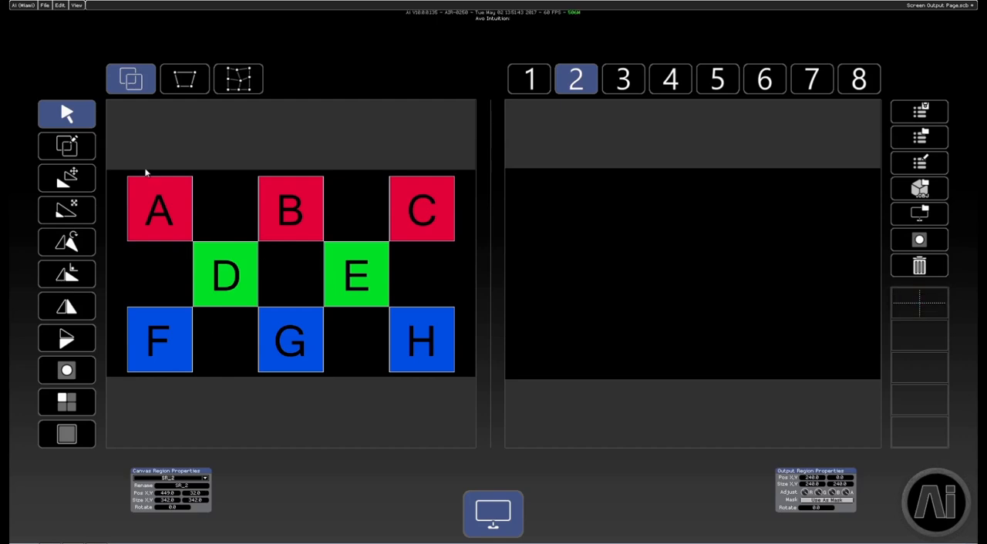
pyautogui.moveTo(459, 181)
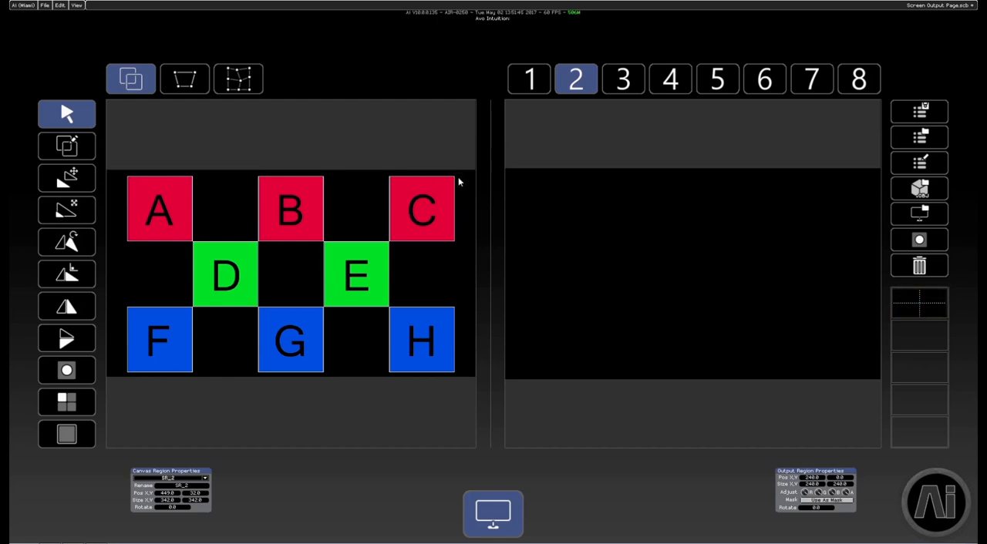
pyautogui.moveTo(127, 188)
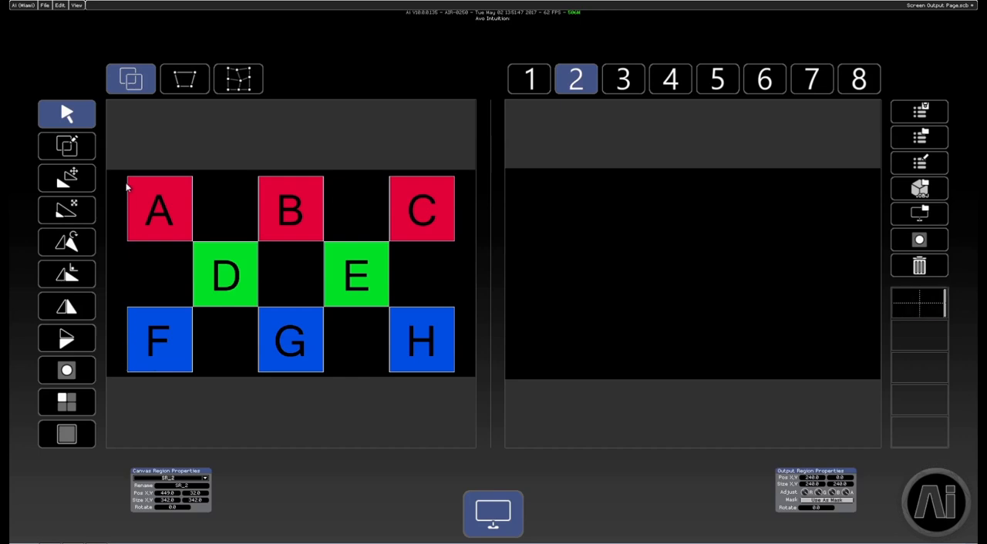
pyautogui.moveTo(247, 205)
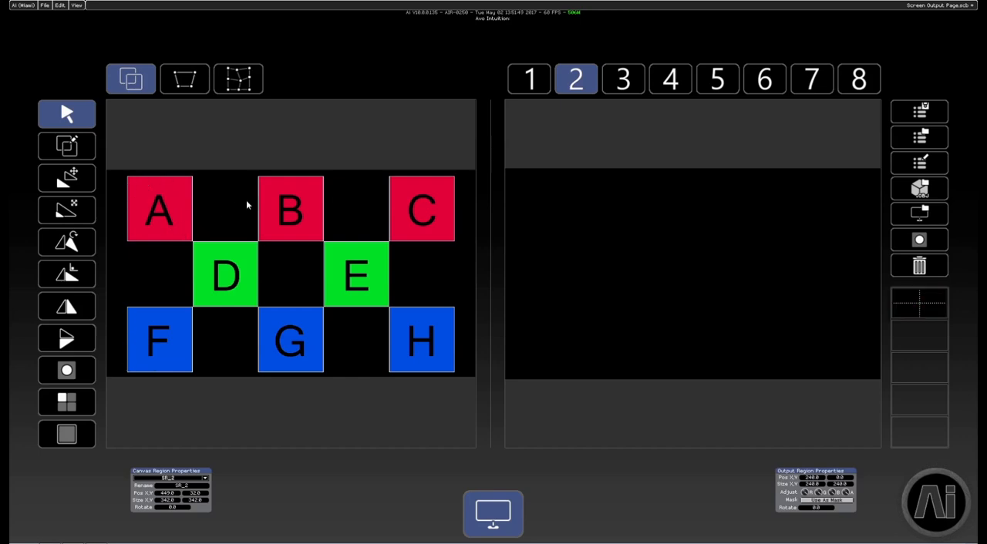
pyautogui.moveTo(208, 209)
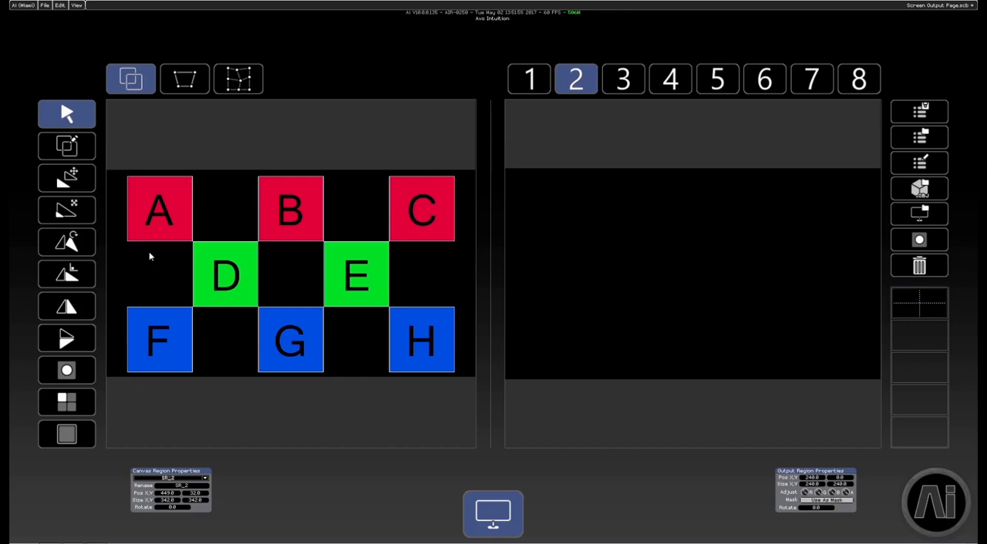
pyautogui.moveTo(333, 182)
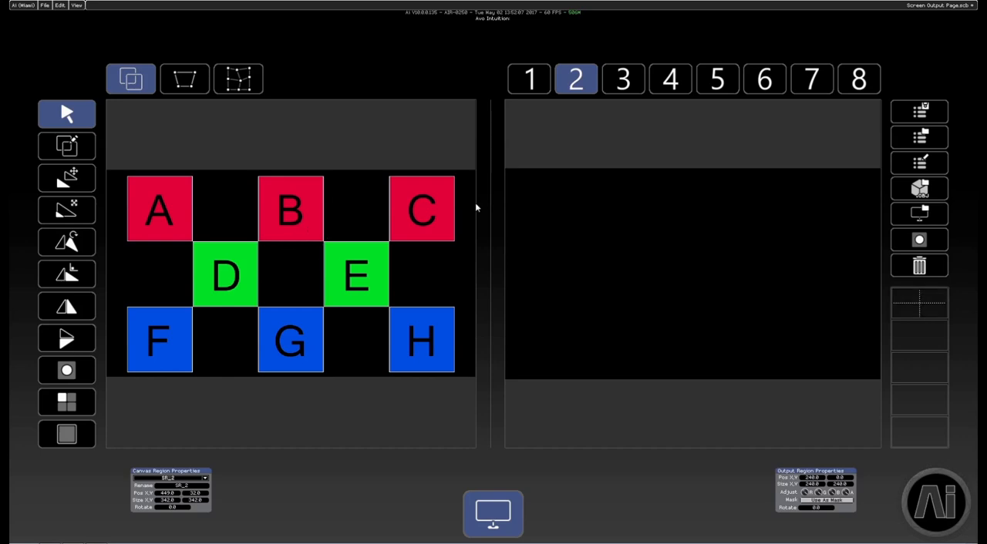
pyautogui.moveTo(634, 262)
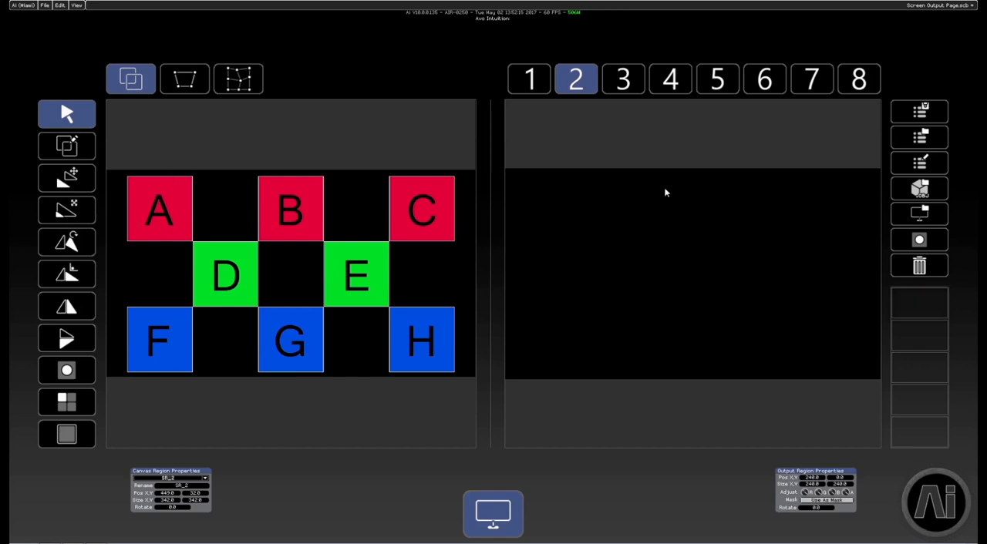
pyautogui.moveTo(716, 278)
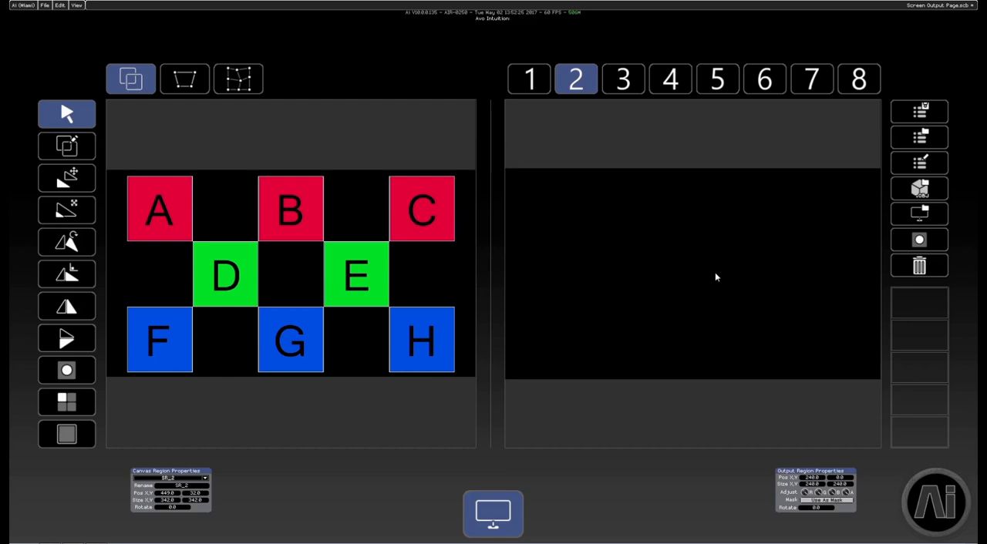
pyautogui.moveTo(646, 248)
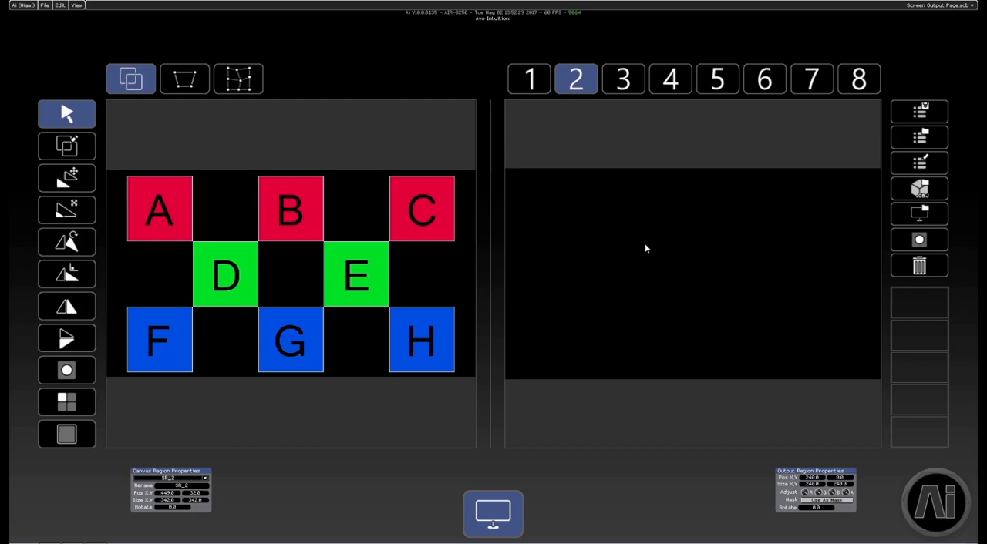
pyautogui.moveTo(918, 241)
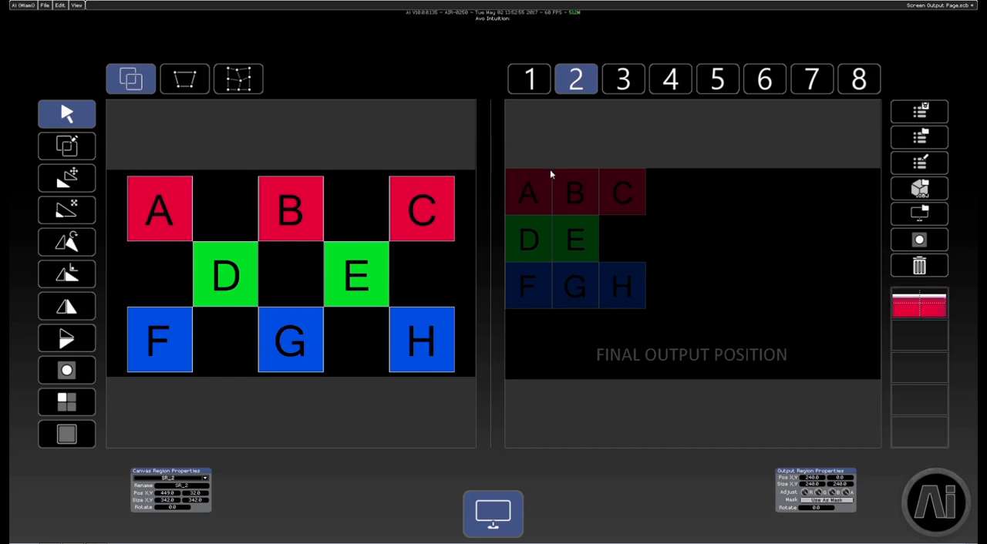
pyautogui.moveTo(307, 184)
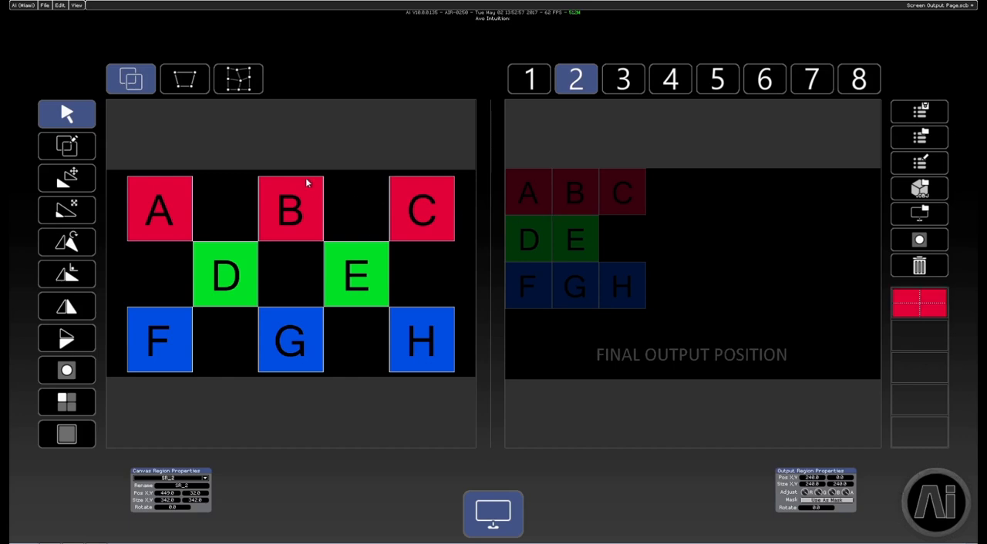
pyautogui.moveTo(601, 175)
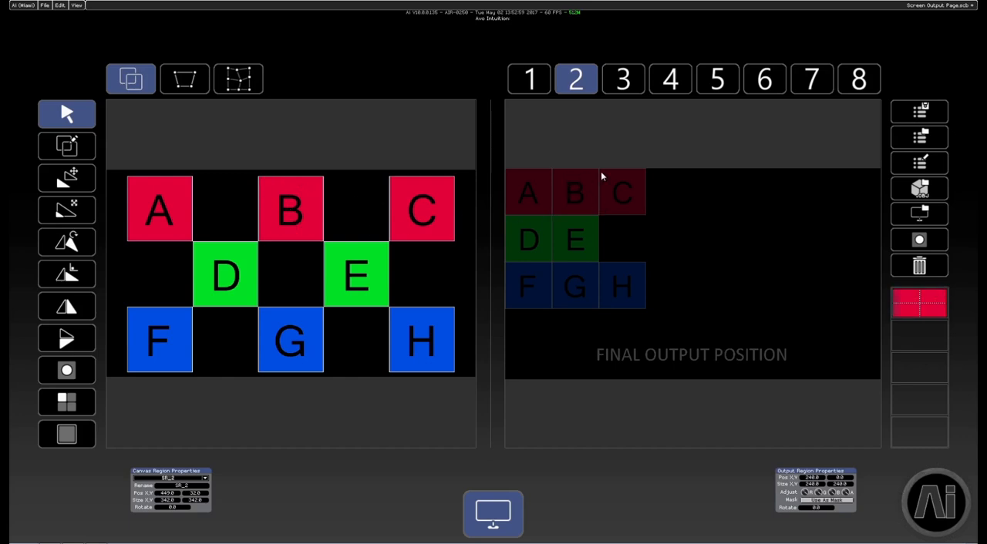
pyautogui.moveTo(290, 238)
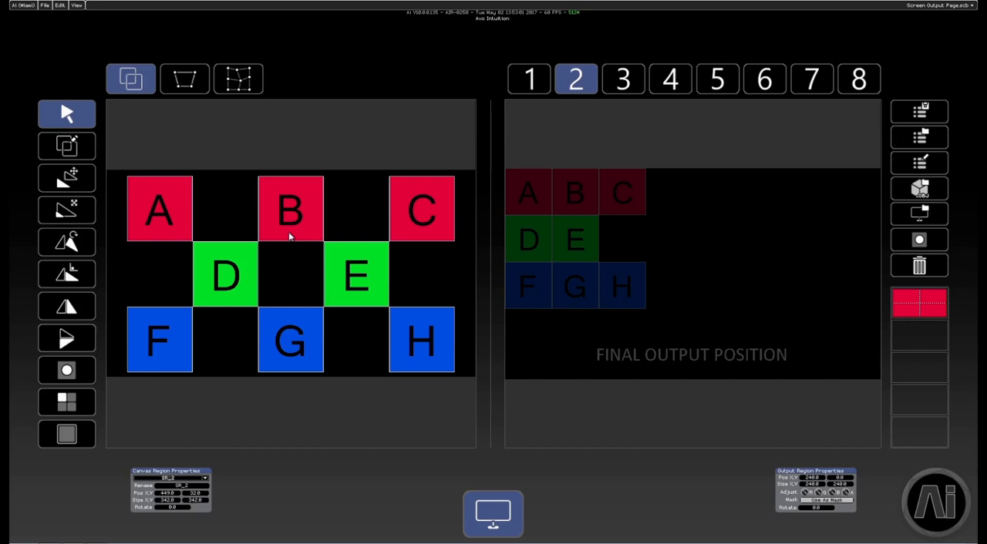
# Switch to the Draw tool for creating new sampling regions on the canvas
pyautogui.click(66, 145)
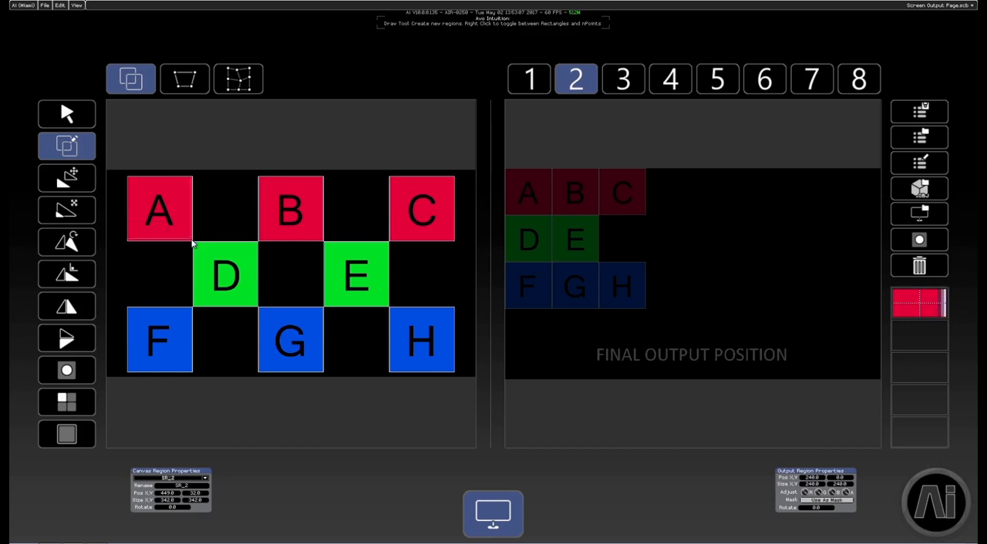
# Create a region over the red A panel and fit it onto its final output position
pyautogui.click(161, 210)
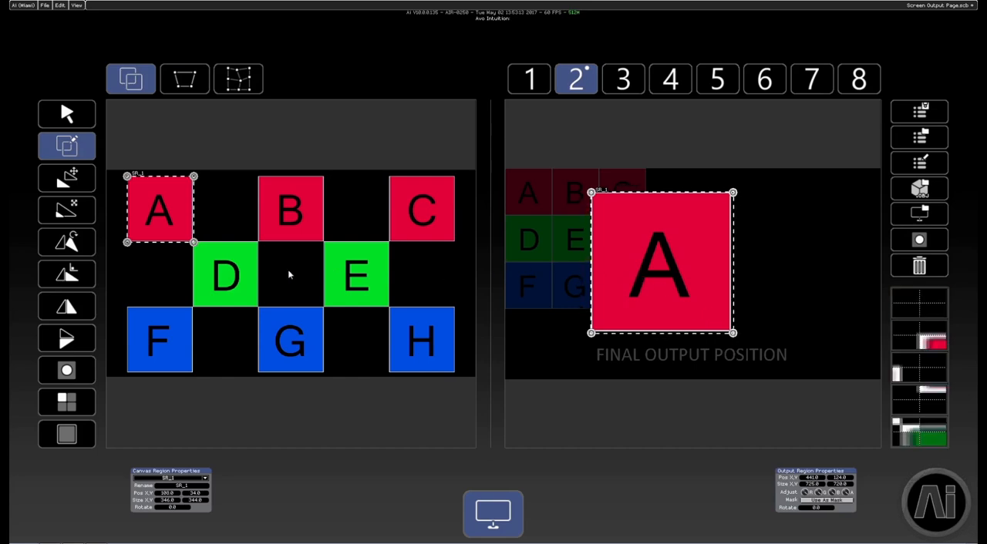
pyautogui.moveTo(261, 271)
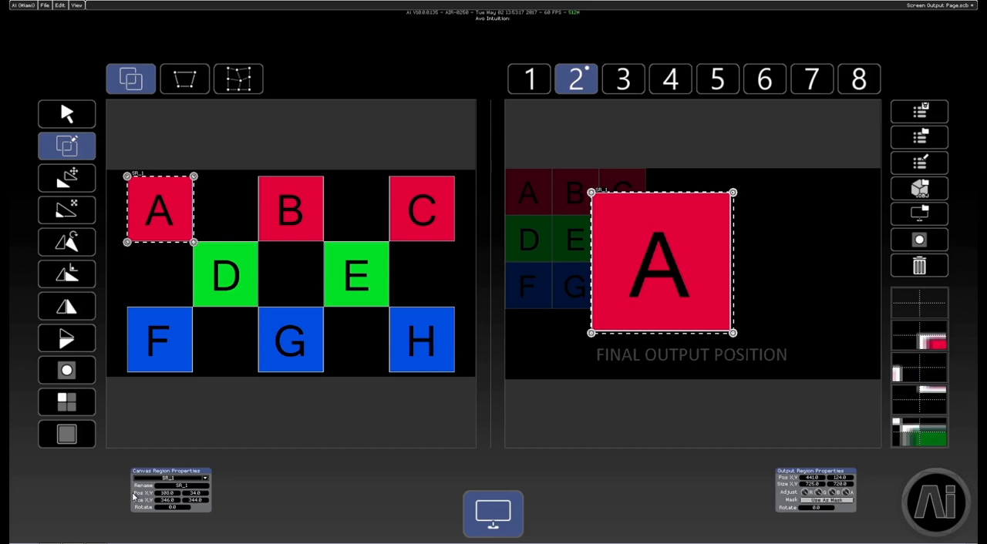
pyautogui.moveTo(285, 481)
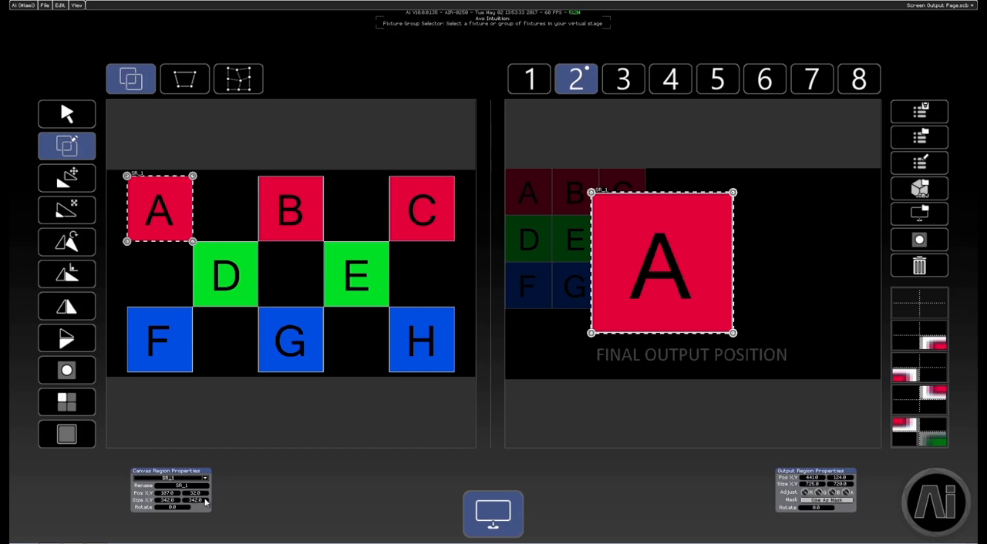
pyautogui.moveTo(623, 475)
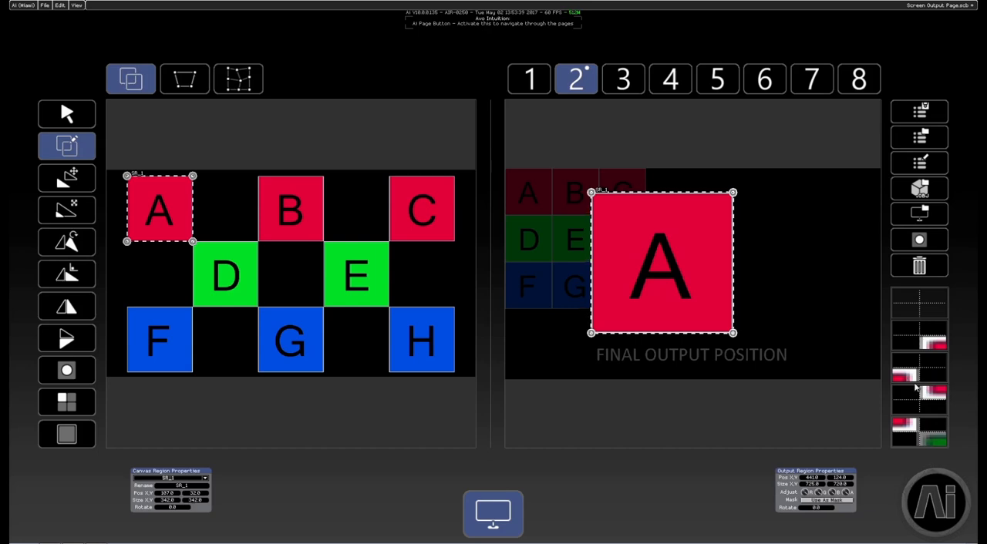
pyautogui.moveTo(678, 486)
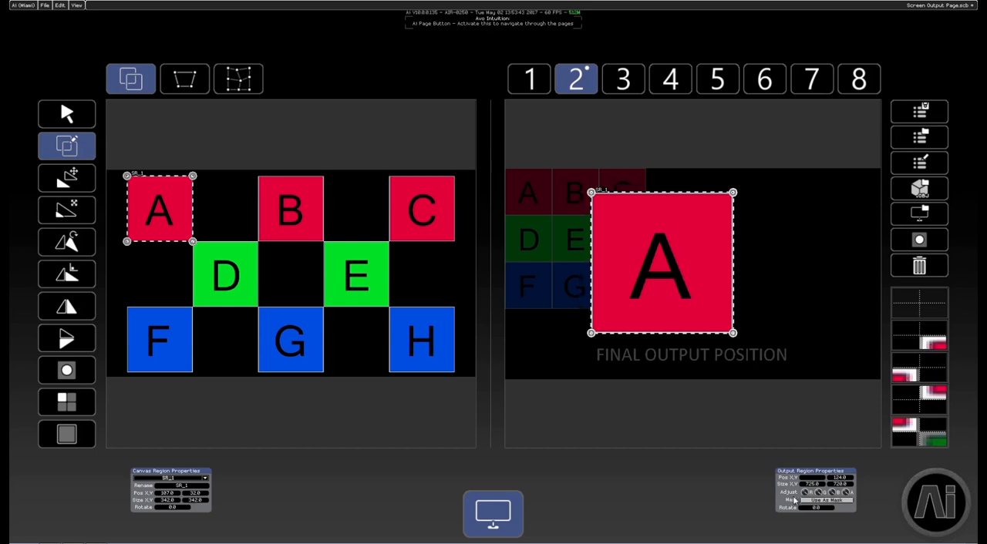
pyautogui.moveTo(661, 262); pyautogui.dragTo(577, 262)
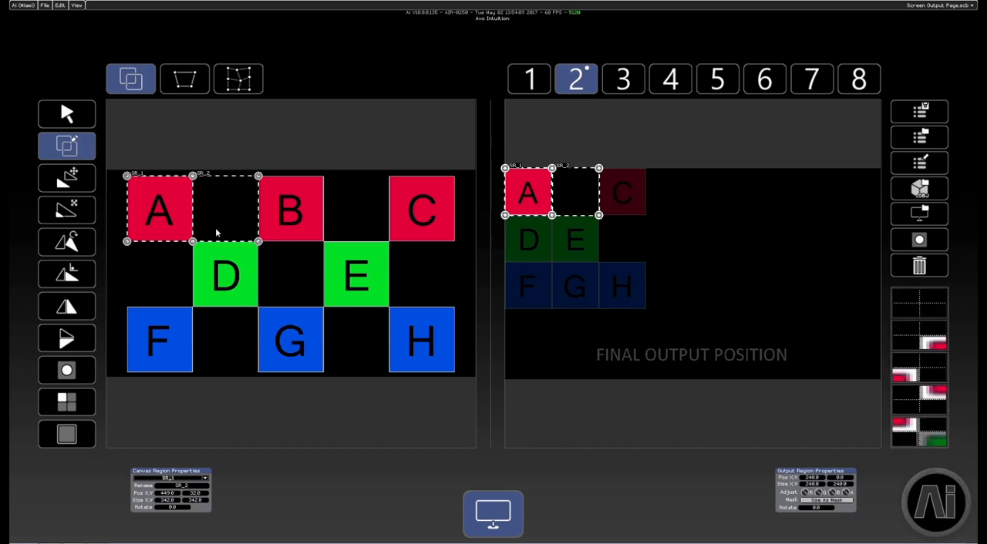
# Start a second region to sample panel B beside A
pyautogui.click(67, 114)
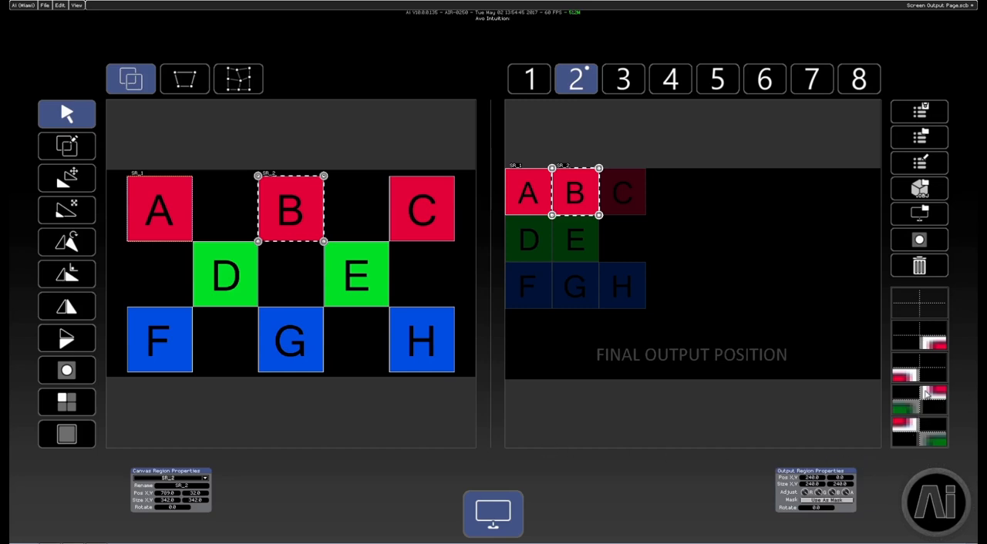
pyautogui.moveTo(250, 437)
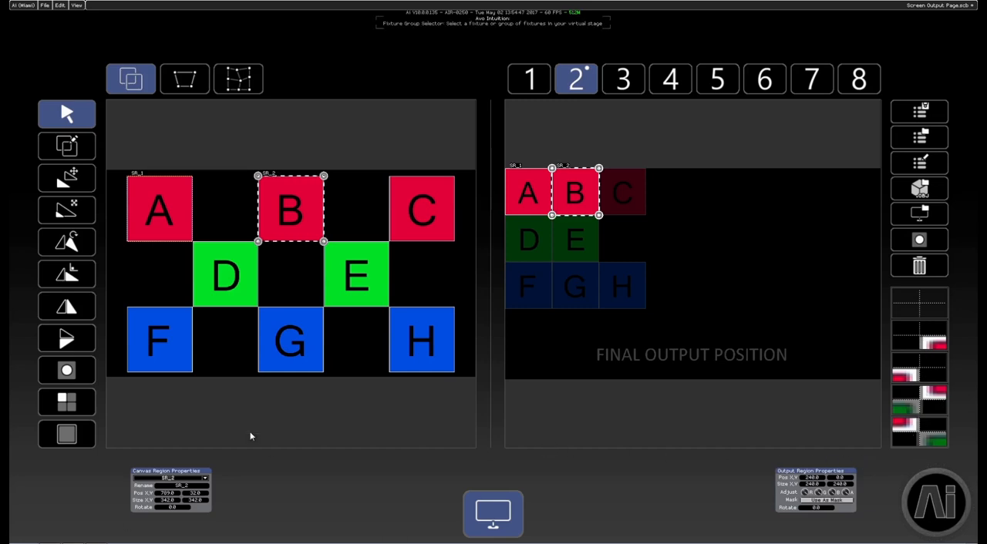
pyautogui.moveTo(265, 436)
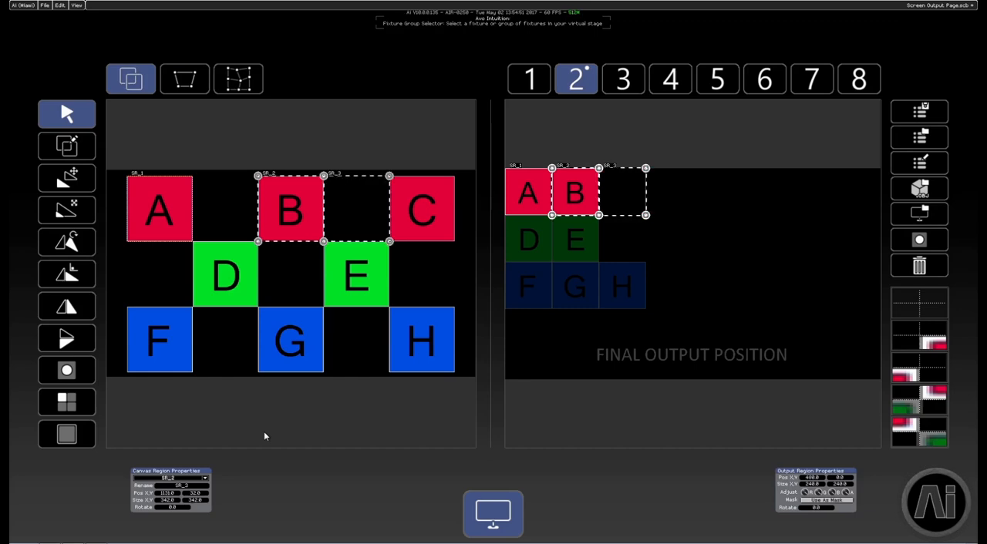
pyautogui.moveTo(367, 209)
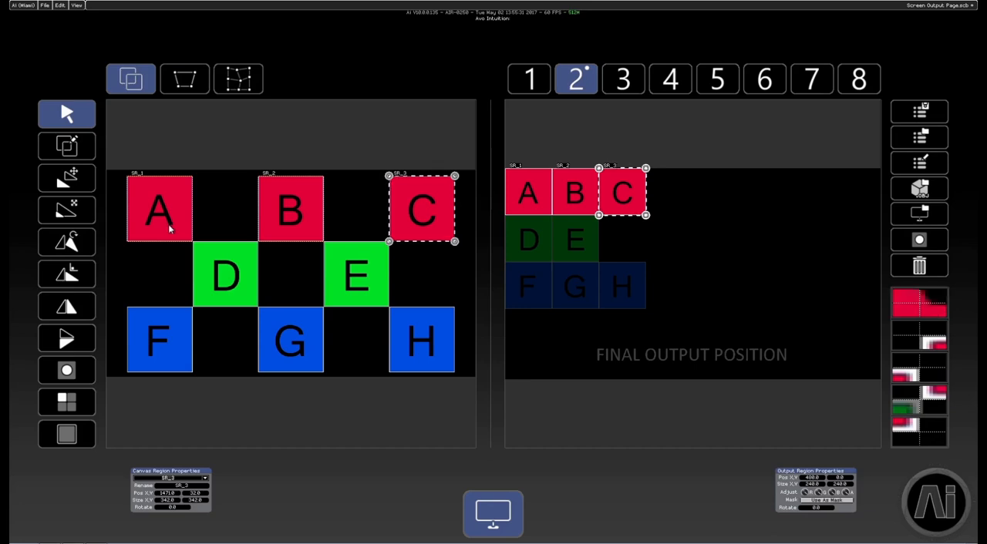
pyautogui.moveTo(176, 208)
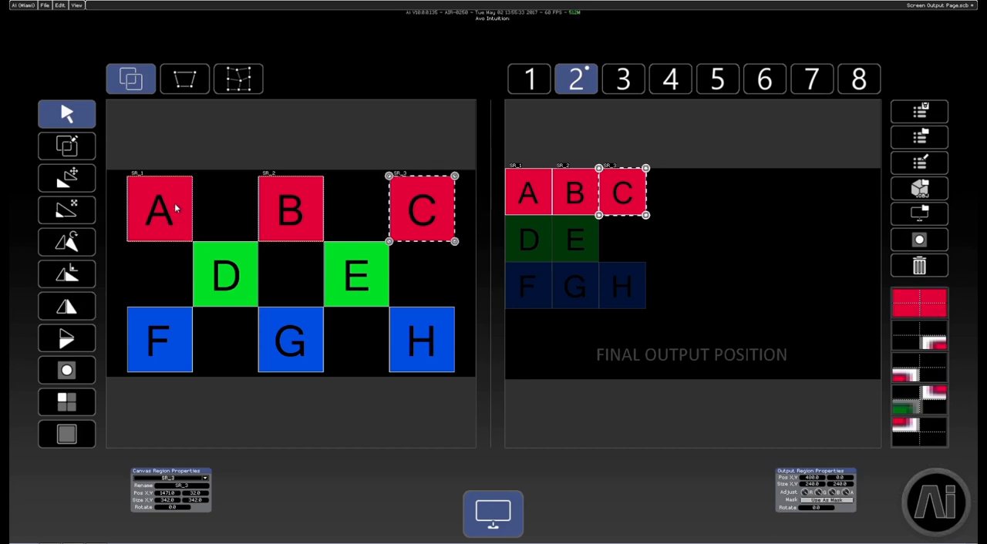
pyautogui.moveTo(413, 222)
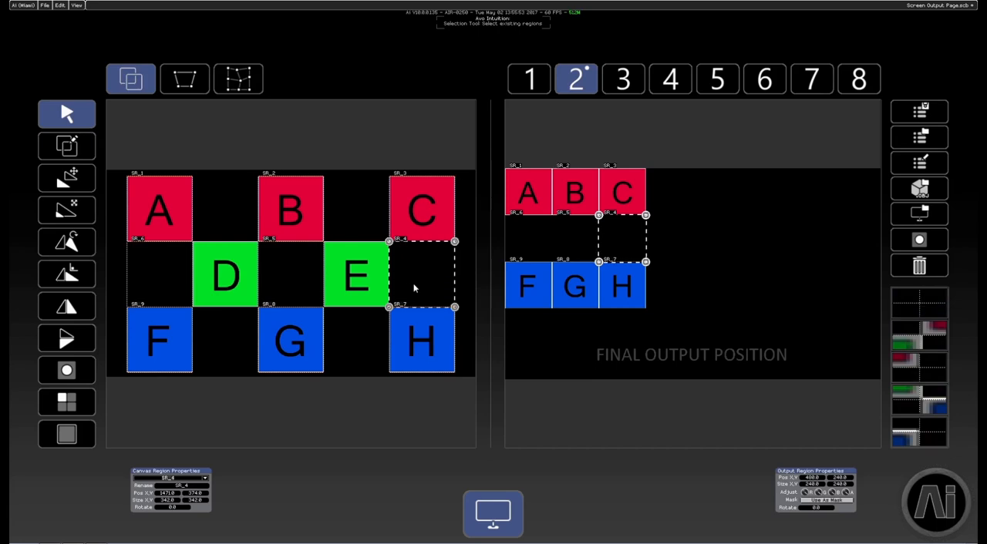
# Draw and place the remaining regions for panels D through H in their grid rows
pyautogui.click(171, 281)
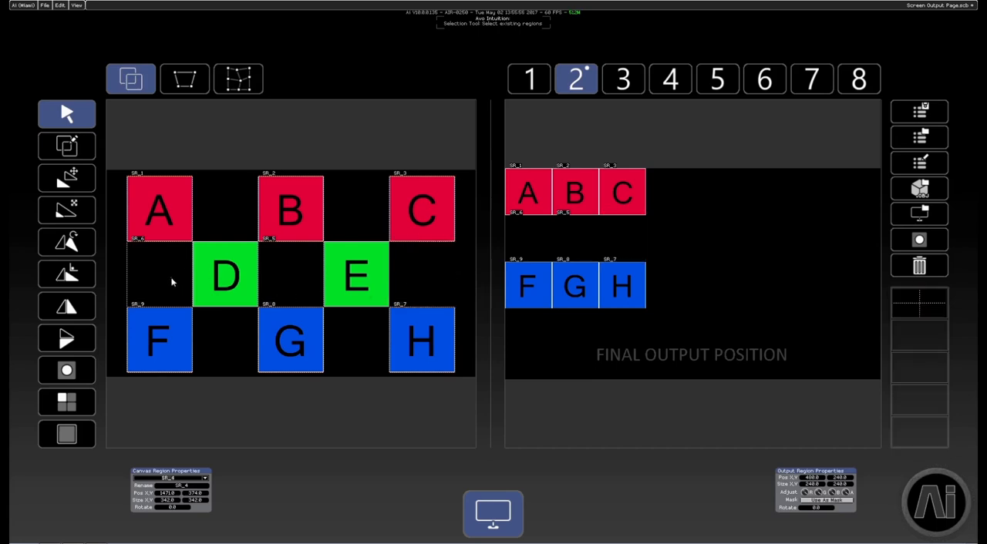
pyautogui.click(160, 274)
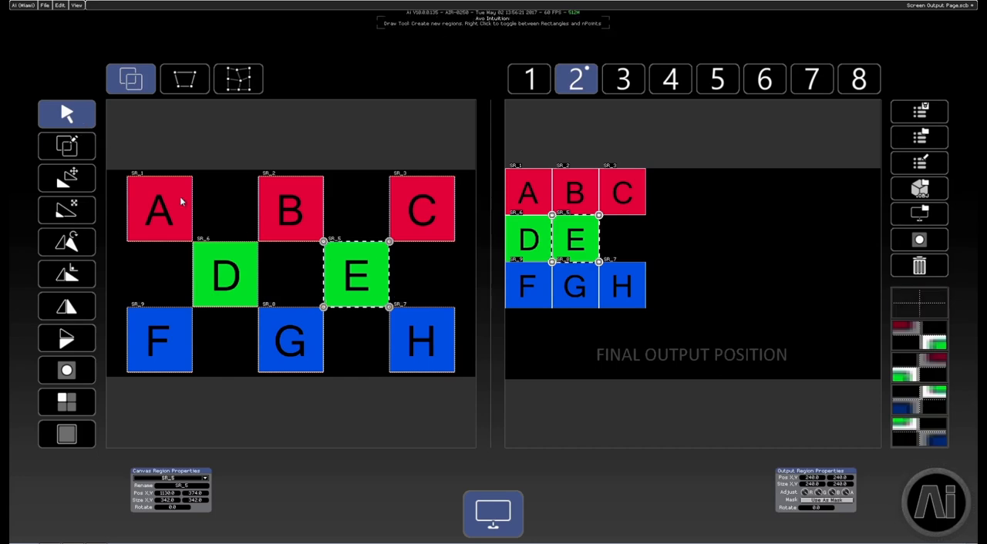
pyautogui.click(160, 210)
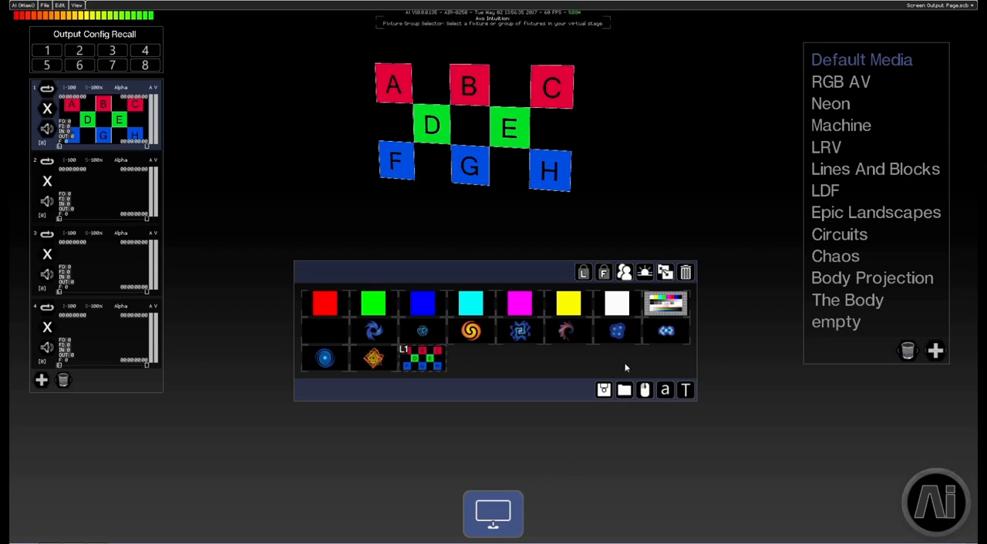
# Trigger an LRV clip from the media bank and return to the Output mapping page
pyautogui.click(826, 146)
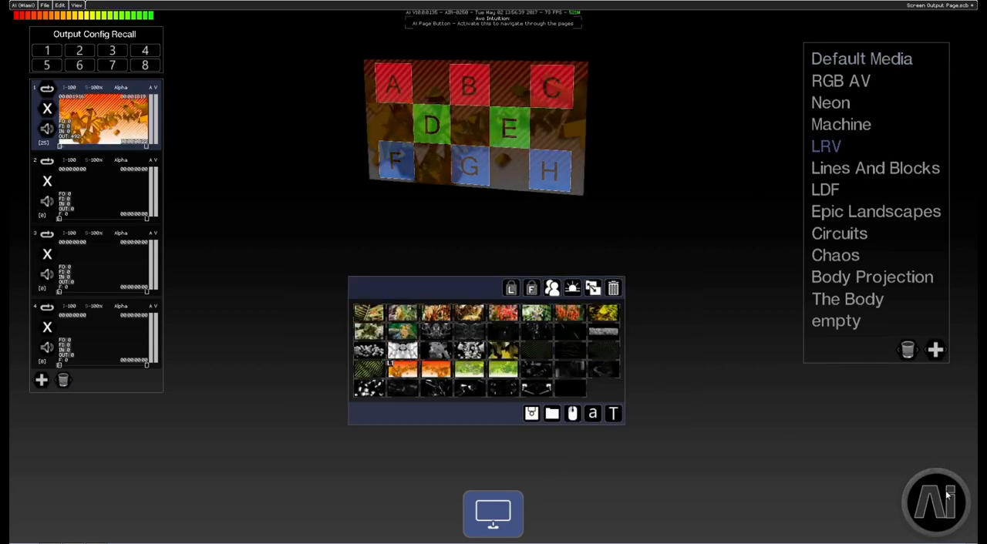
pyautogui.click(493, 515)
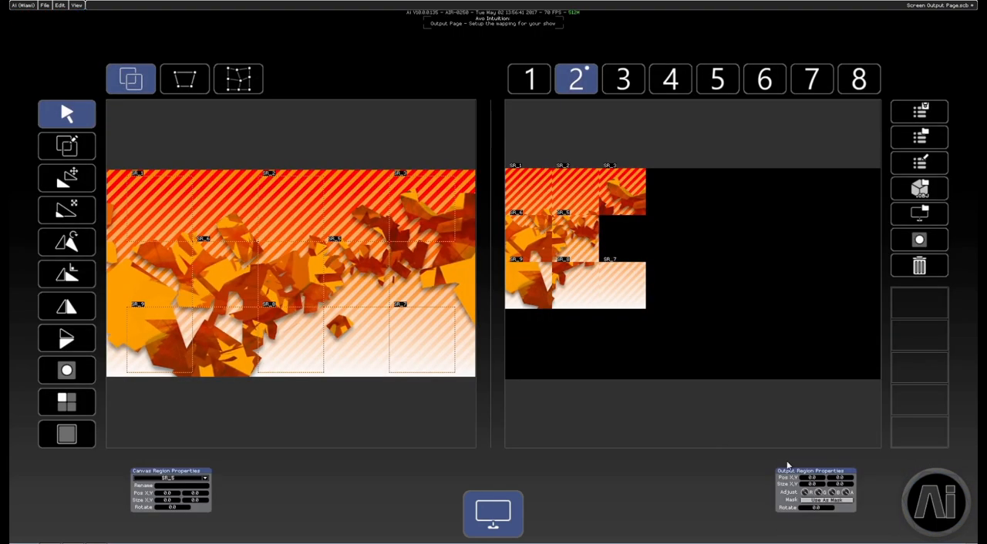